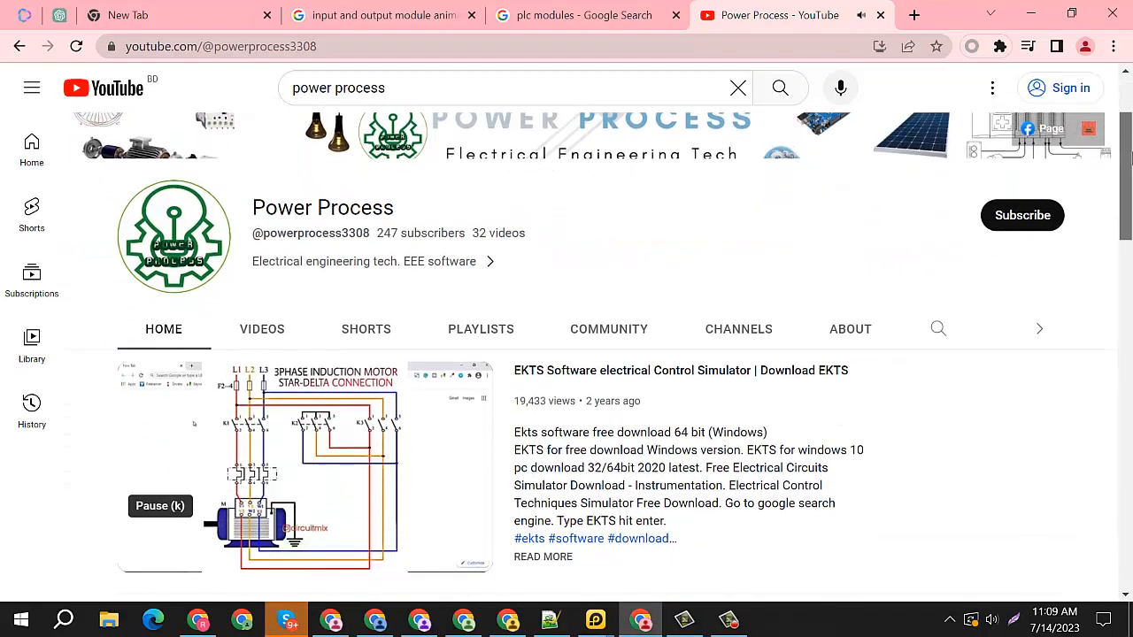
- Scroll the Power Process Home tab down to its Shorts shelf of Arduino and power videos
scroll(down, 3)
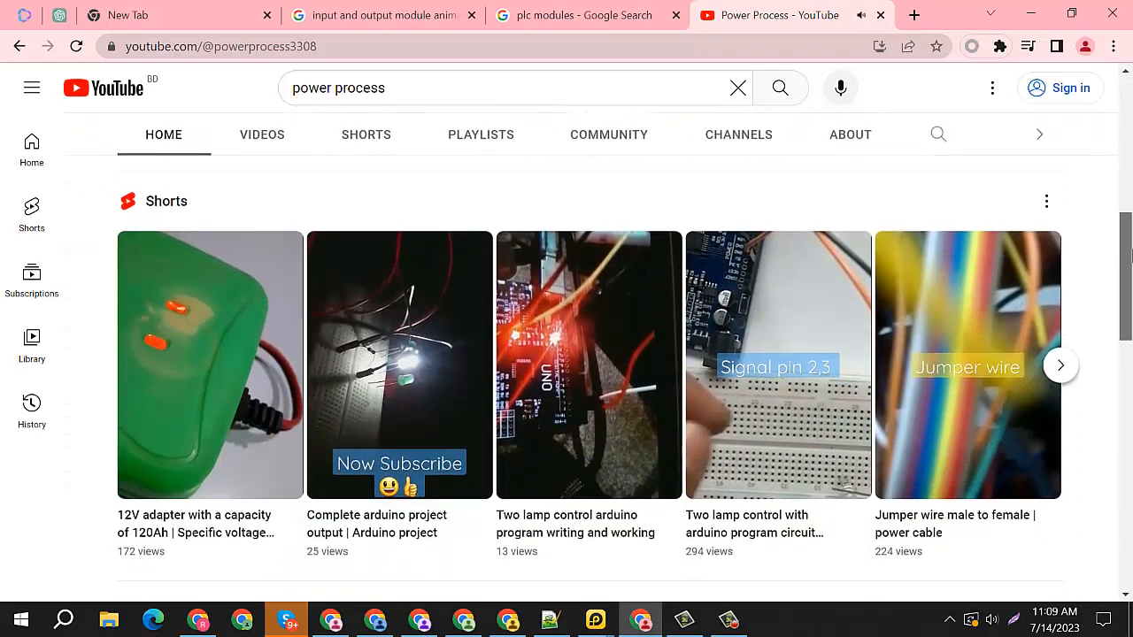
scroll(down, 3)
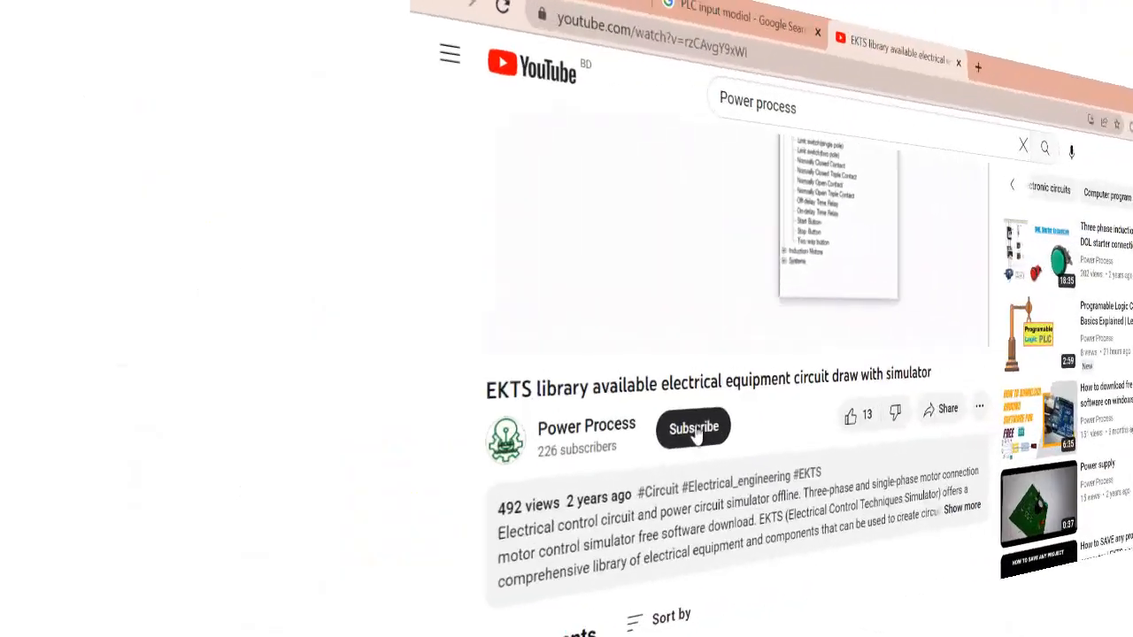
- Subscribe to Power Process from the EKTS library video, then open a Technology Student image result
click(693, 429)
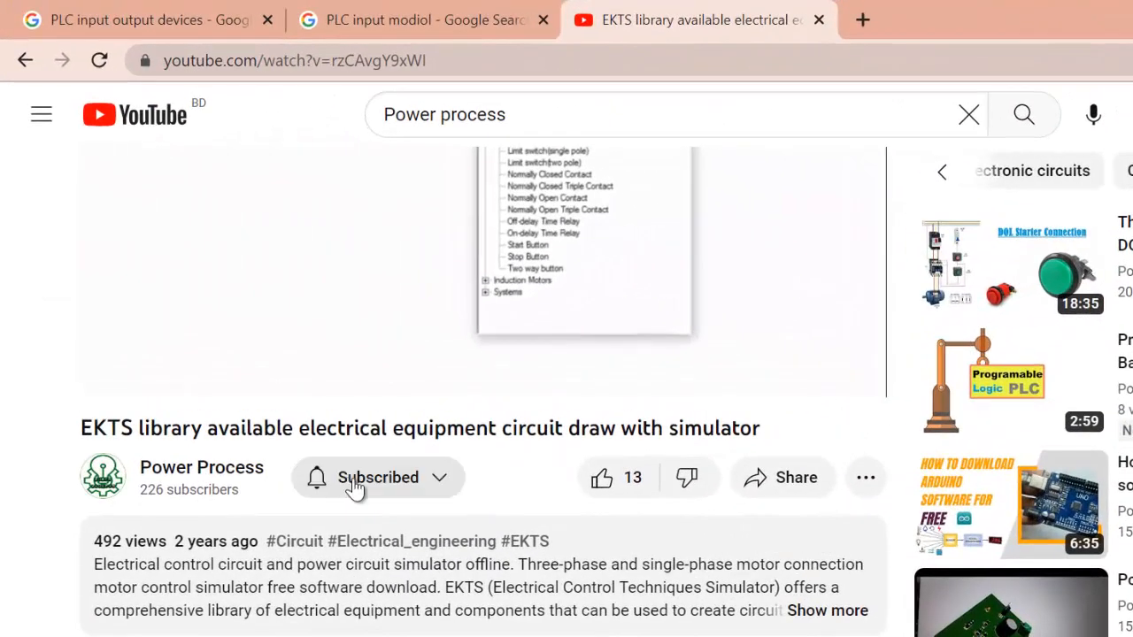
click(602, 477)
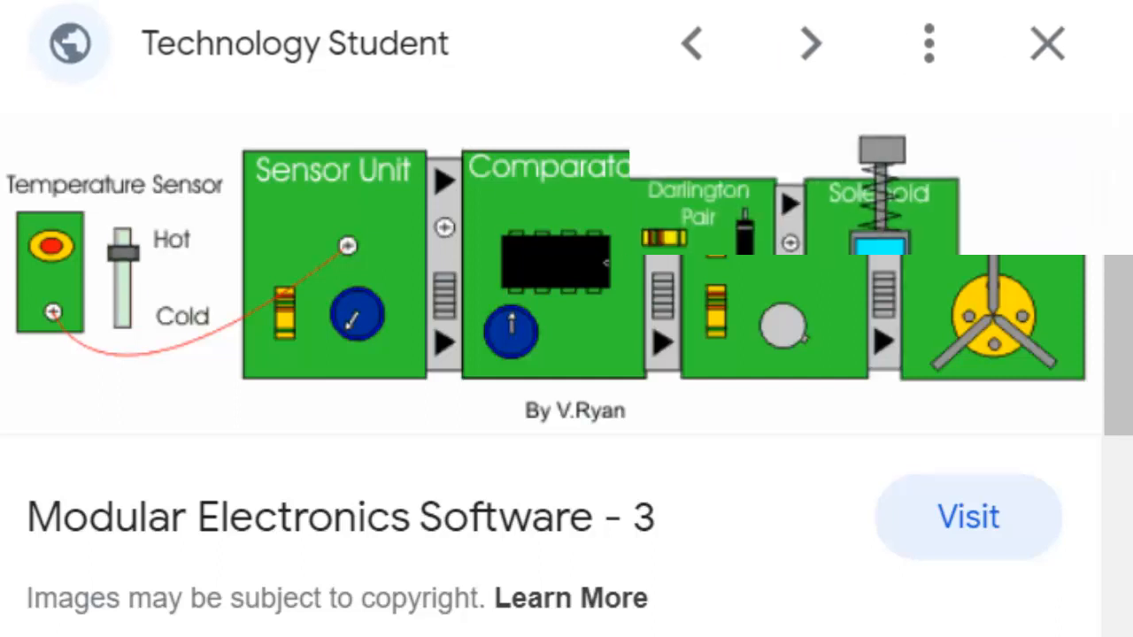
- Step to the push switch module diagram driving a solenoid over a conveyor
click(810, 43)
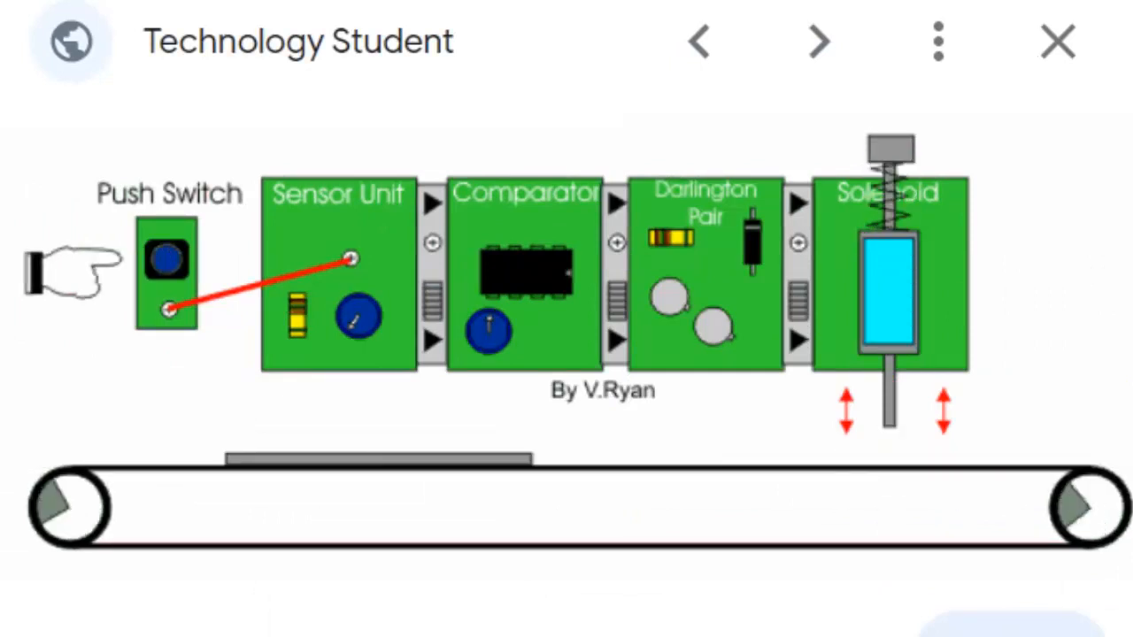
- Advance two images past Inst Tools to the revenue-tower.com soda tank PLC diagram
click(818, 41)
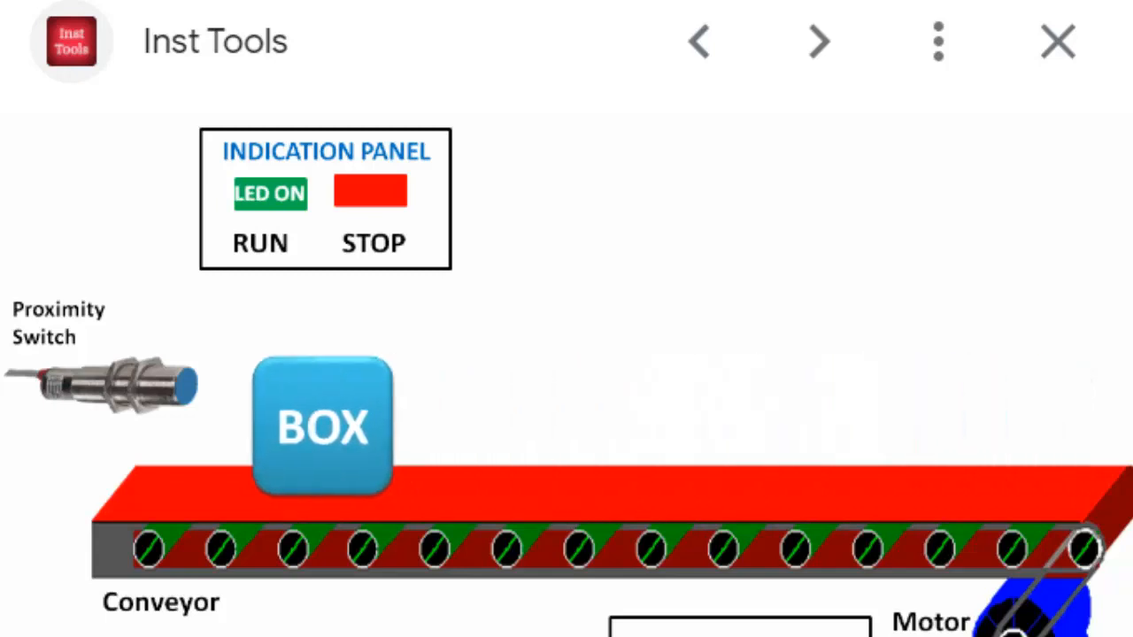
click(817, 41)
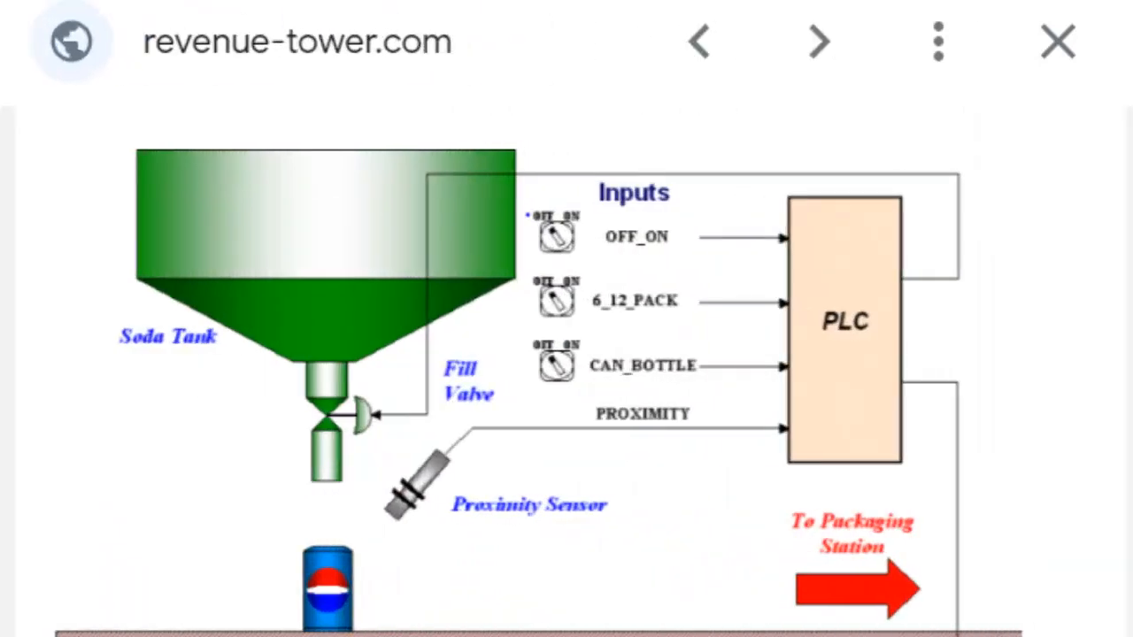